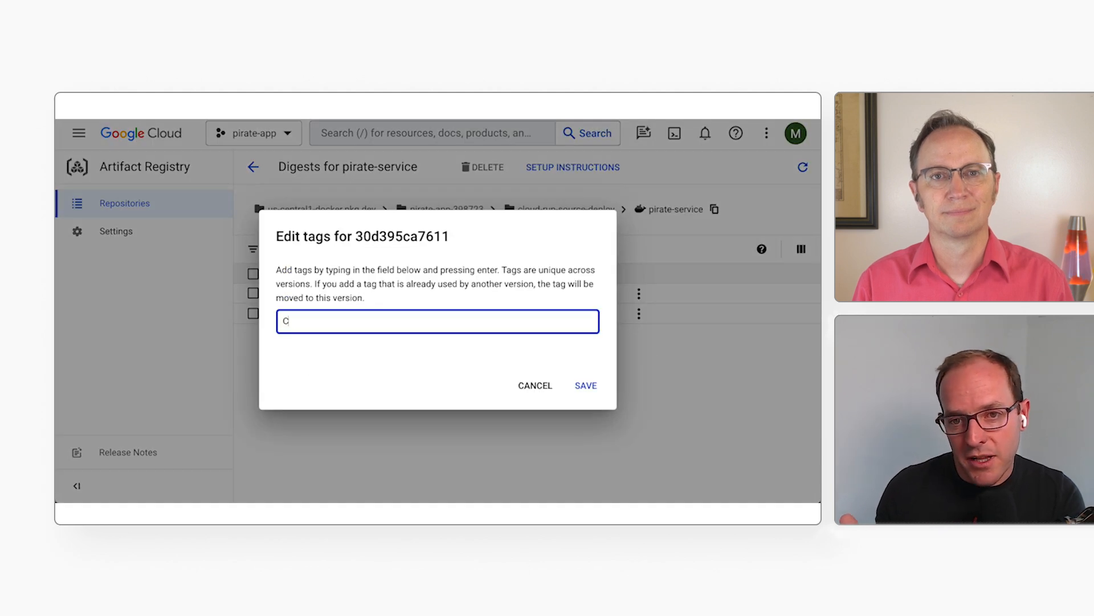
# Tag the pirate-service image digest in Artifact Registry and save the tag
pyautogui.click(586, 385)
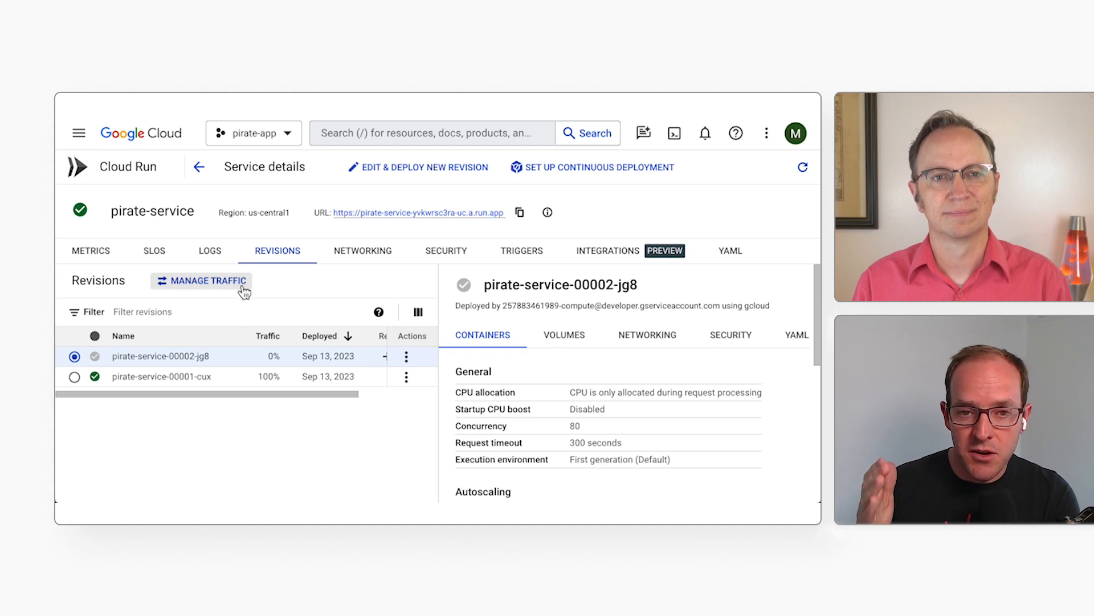
# Route 100% of pirate-service traffic to revision 00001-cux and 0% to the latest
pyautogui.click(202, 281)
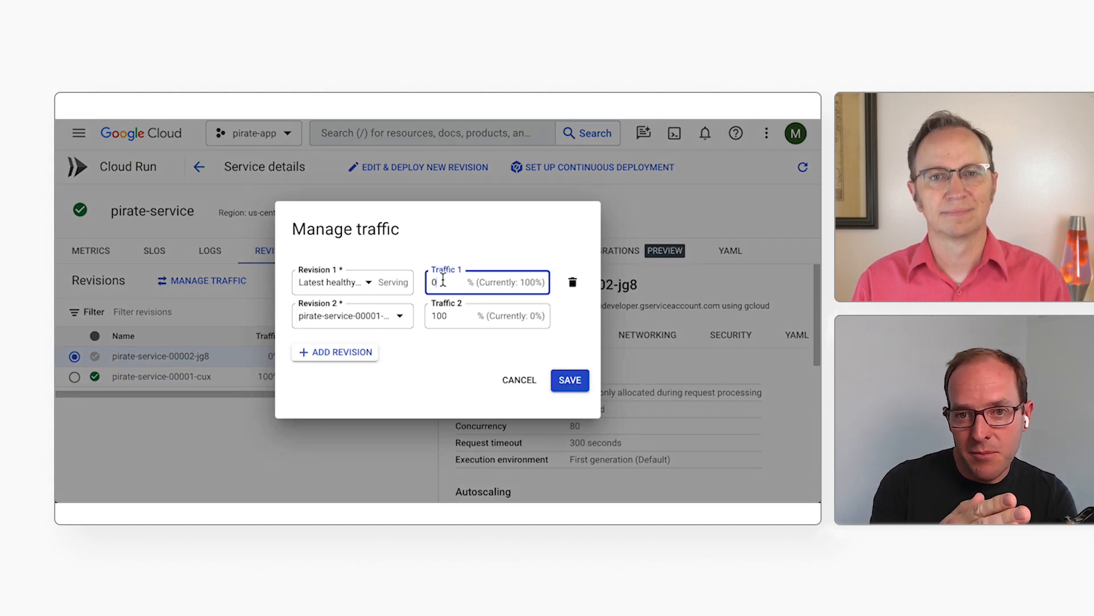
pyautogui.click(570, 380)
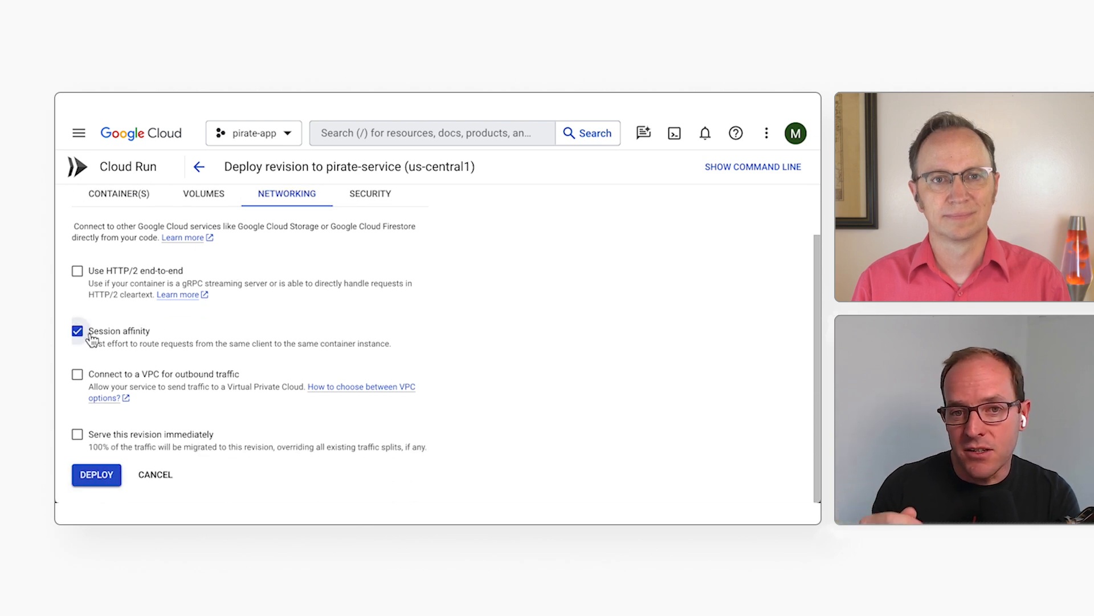
# Enable Session affinity on the Networking settings of the new pirate-service revision
pyautogui.click(96, 474)
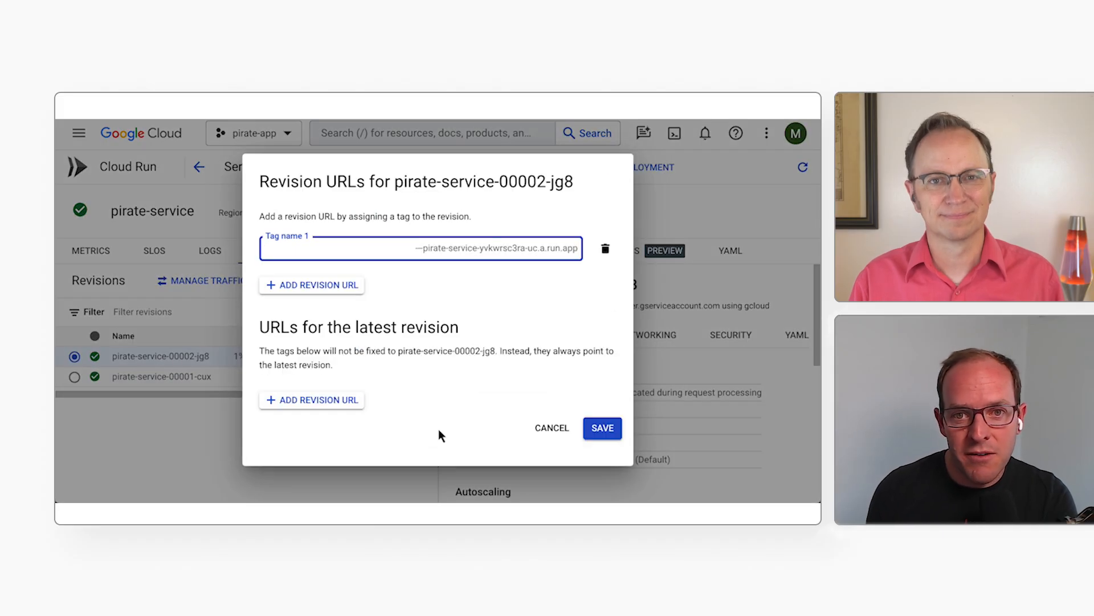
# Assign a URL tag to revision pirate-service-00002-jg8 and save it
pyautogui.click(602, 427)
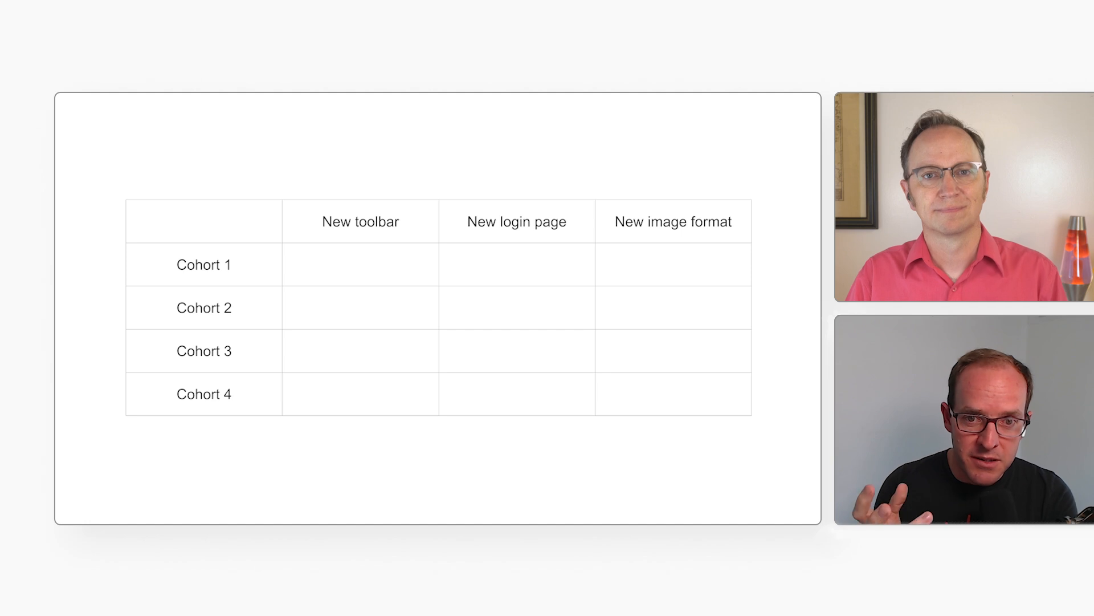
# Check off New toolbar for Cohorts 1, 2 and 3, then advance to the next slide
pyautogui.click(360, 265)
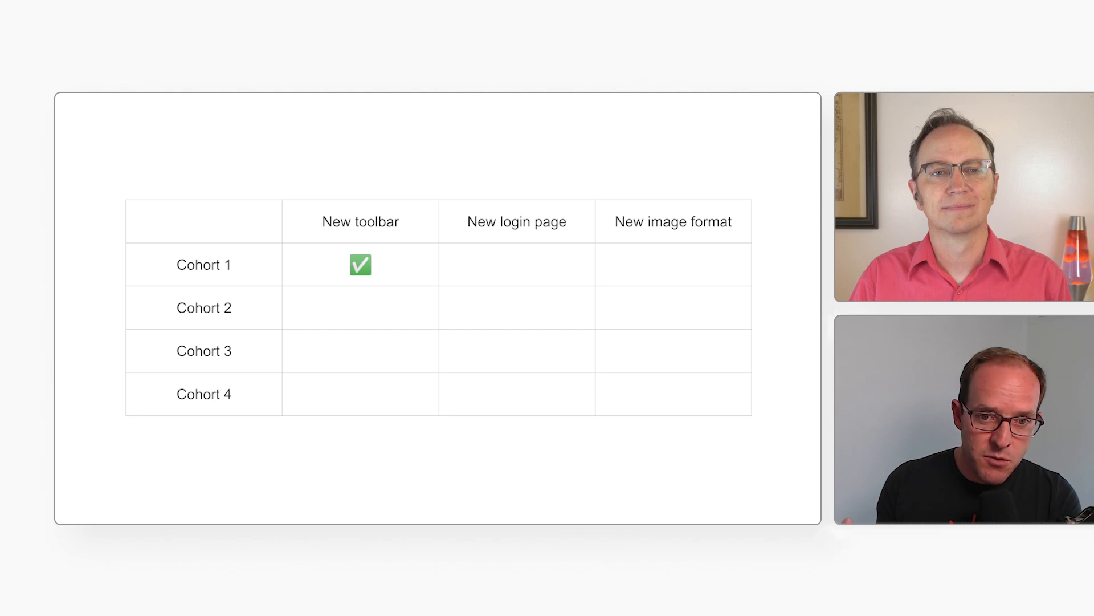
pyautogui.click(360, 308)
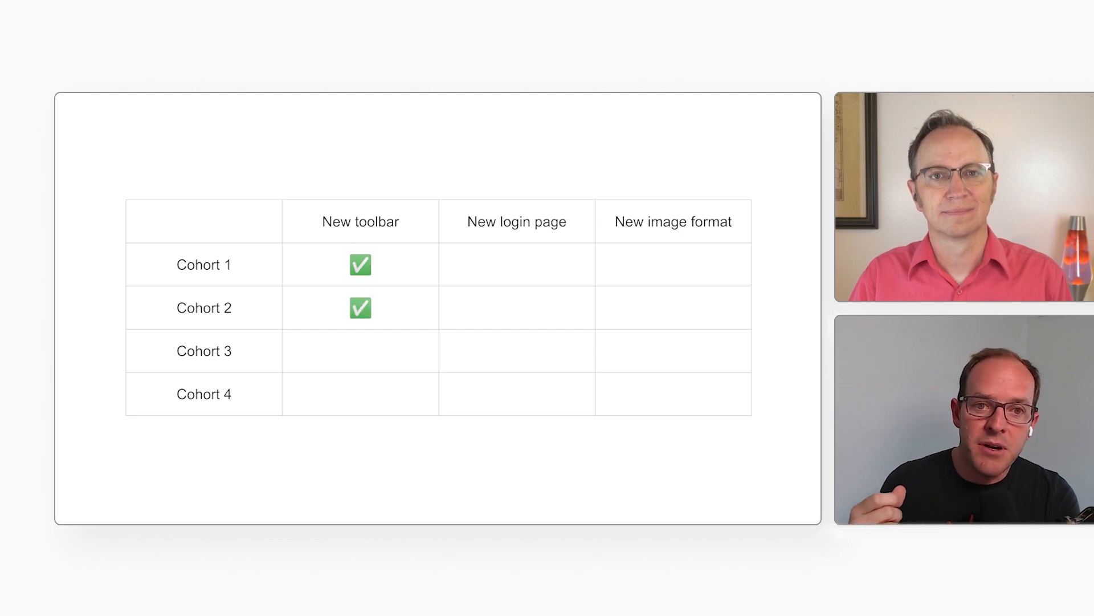
pyautogui.click(360, 351)
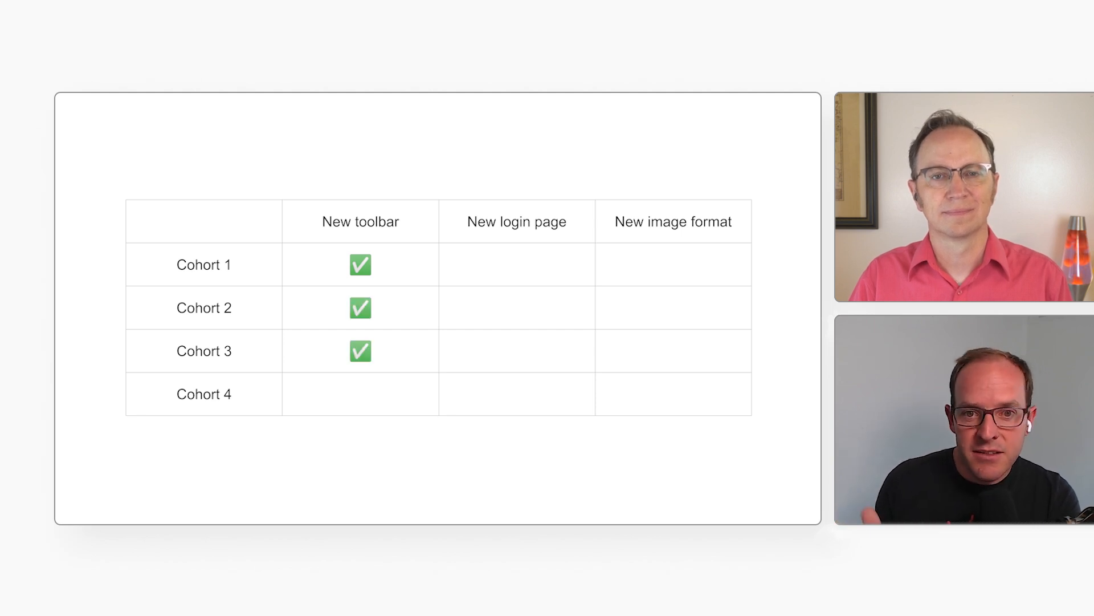
pyautogui.click(360, 393)
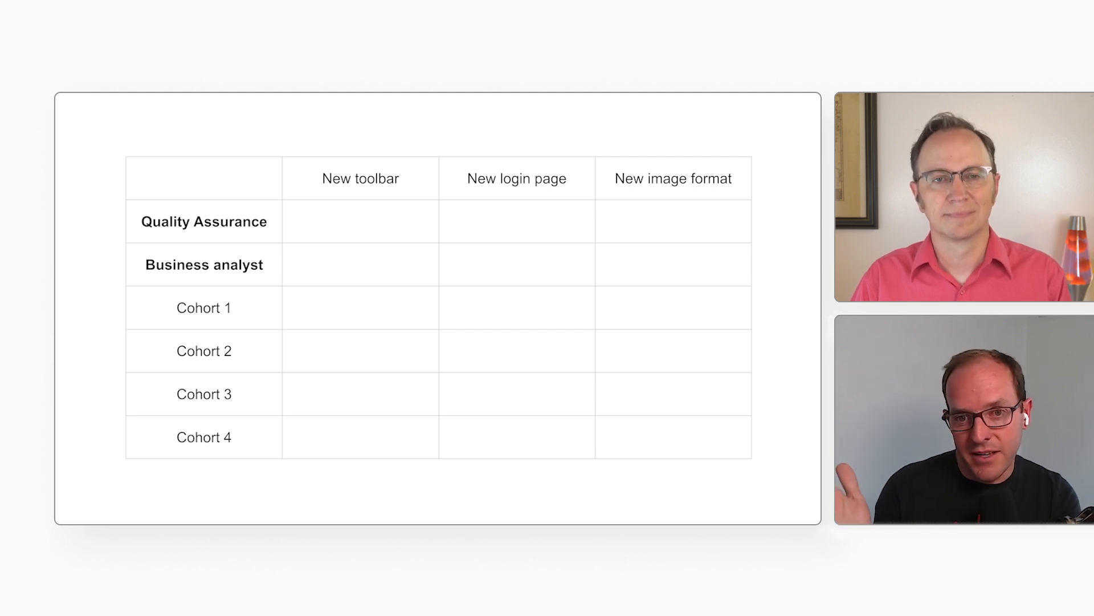
# Check off New toolbar for Quality Assurance, Business analyst, Cohort 1 and Cohort 2
pyautogui.click(361, 221)
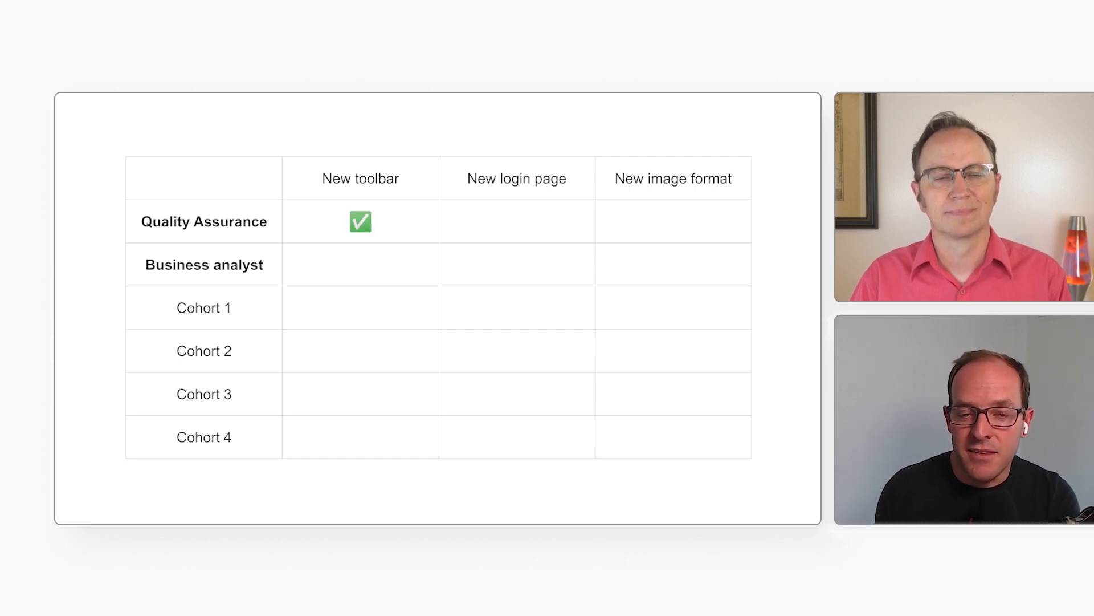
pyautogui.click(361, 265)
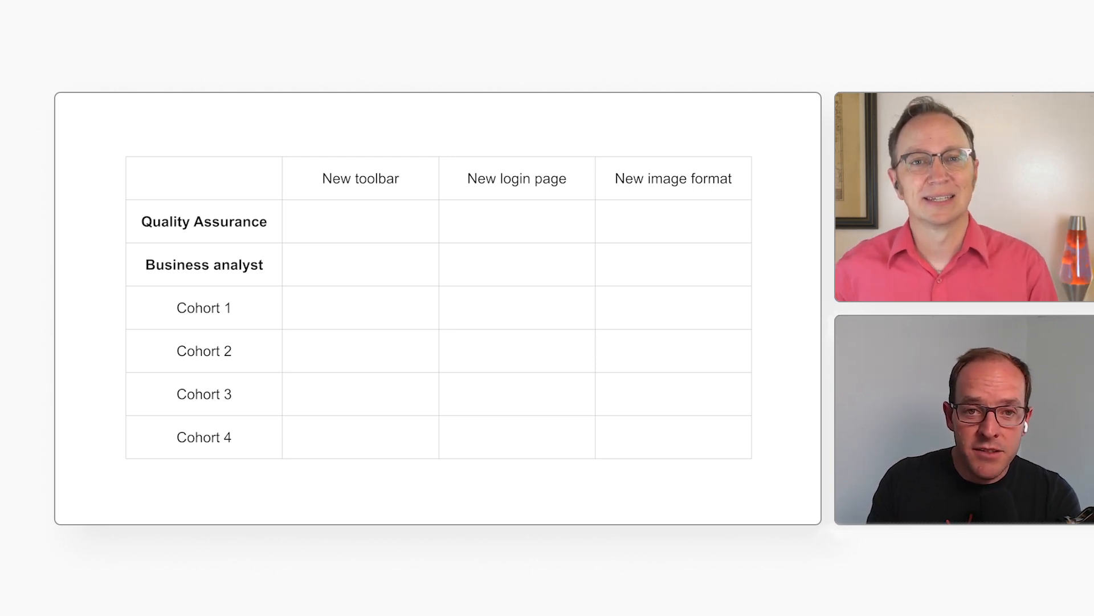
pyautogui.click(360, 221)
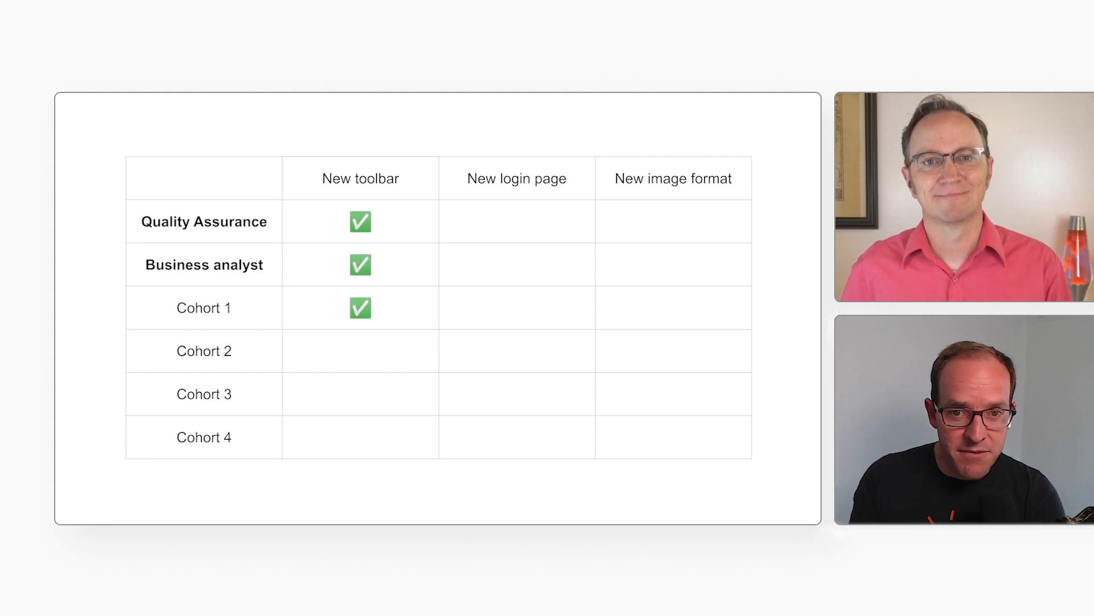
pyautogui.click(360, 351)
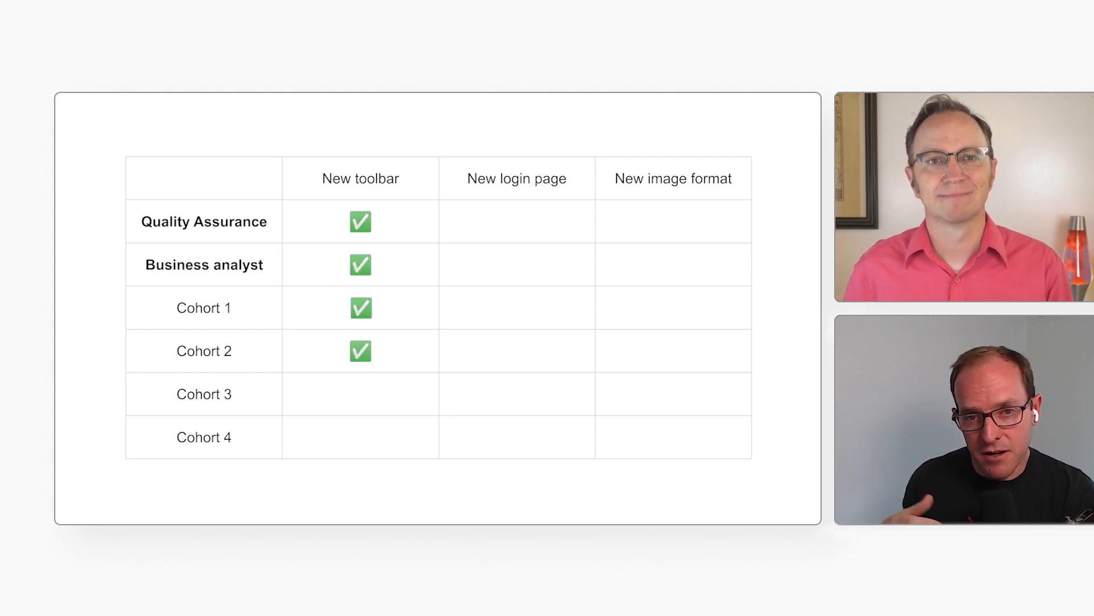